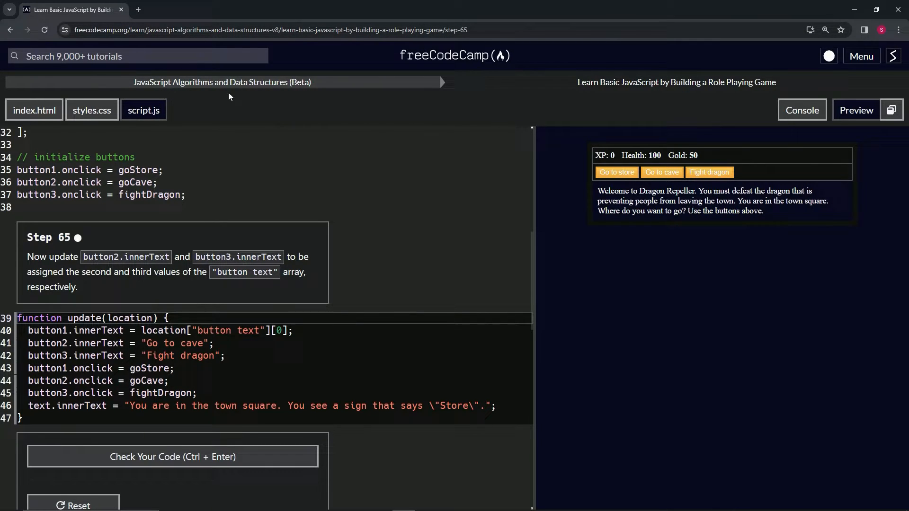
{"action": "mouse_move", "coordinate": [626, 101]}
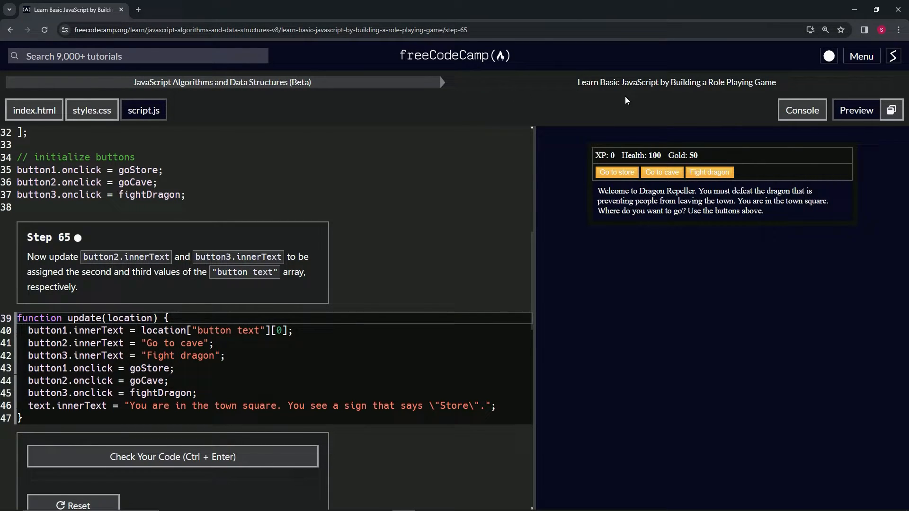
{"action": "mouse_move", "coordinate": [30, 225]}
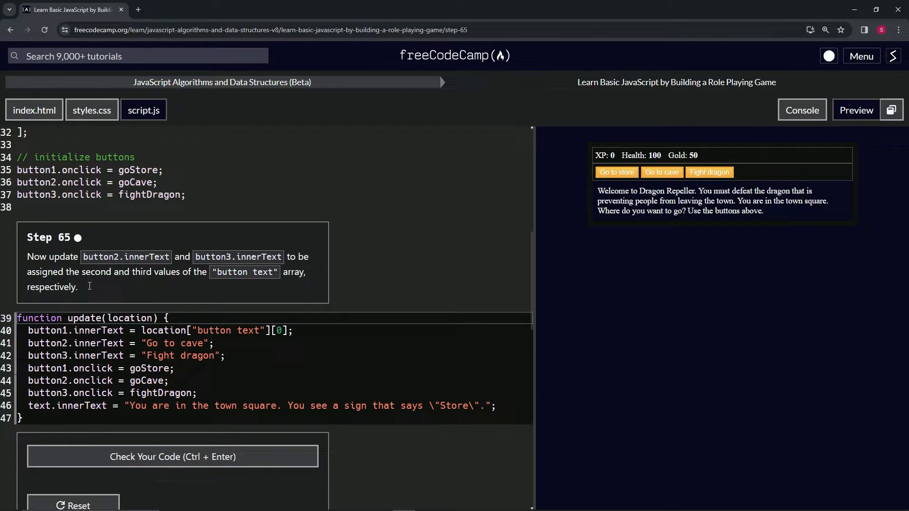
{"action": "mouse_move", "coordinate": [213, 290]}
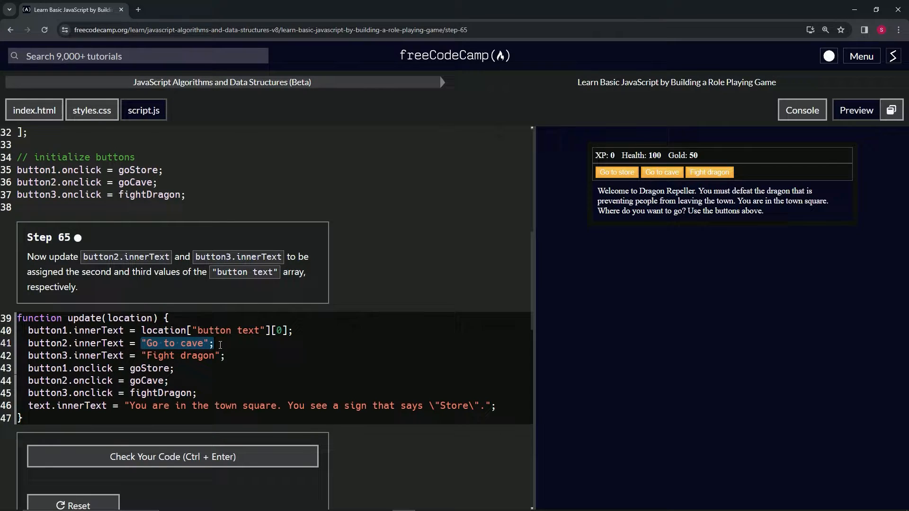
- Assign button2 and button3 innerText from location["button text"][1] and [2] in update()
{"action": "type", "text": "location[\"button text\"][0]"}
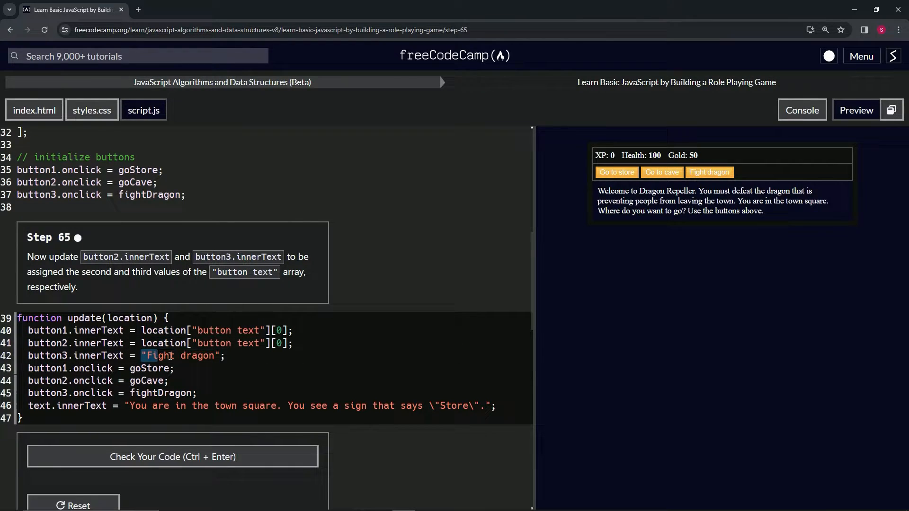
{"action": "type", "text": "location[\"button text\"][0]"}
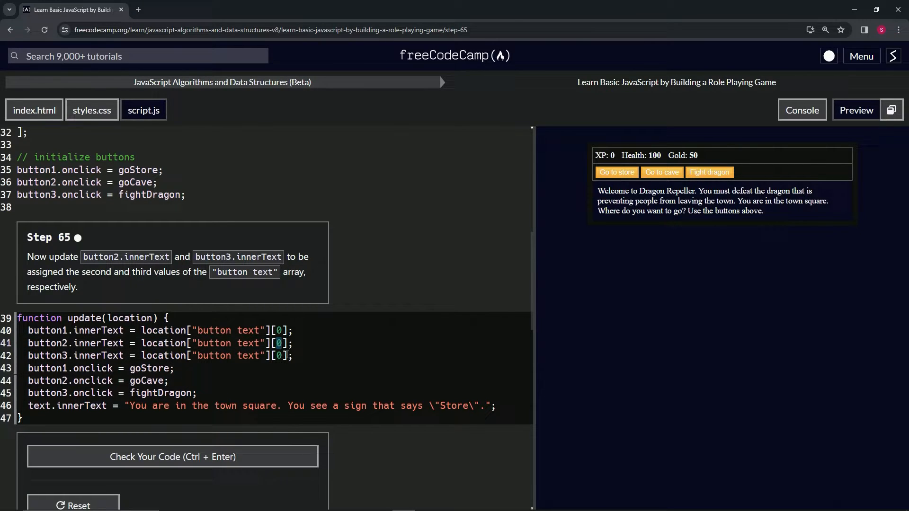
{"action": "type", "text": "1"}
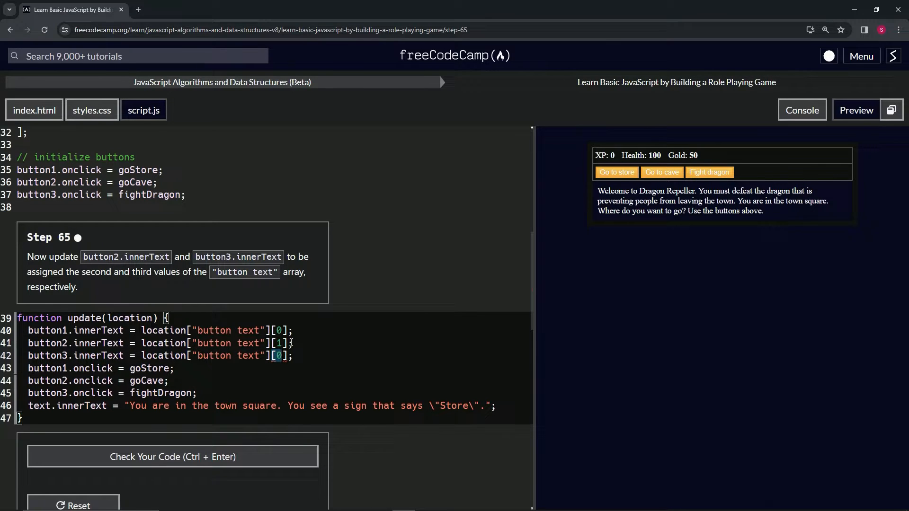
{"action": "left_click", "coordinate": [296, 355]}
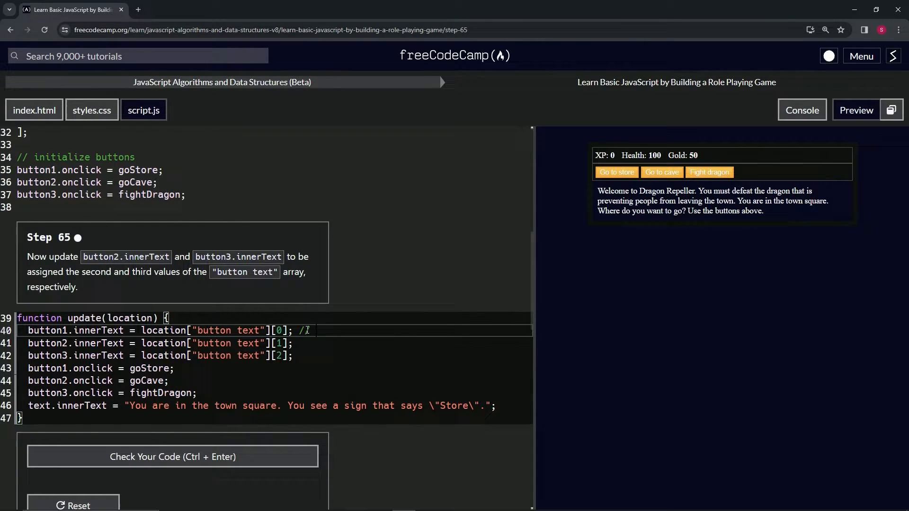
- Annotate lines 40–42 with comments // locations[0]["button text"][0], [1] and [2]
{"action": "type", "text": "location"}
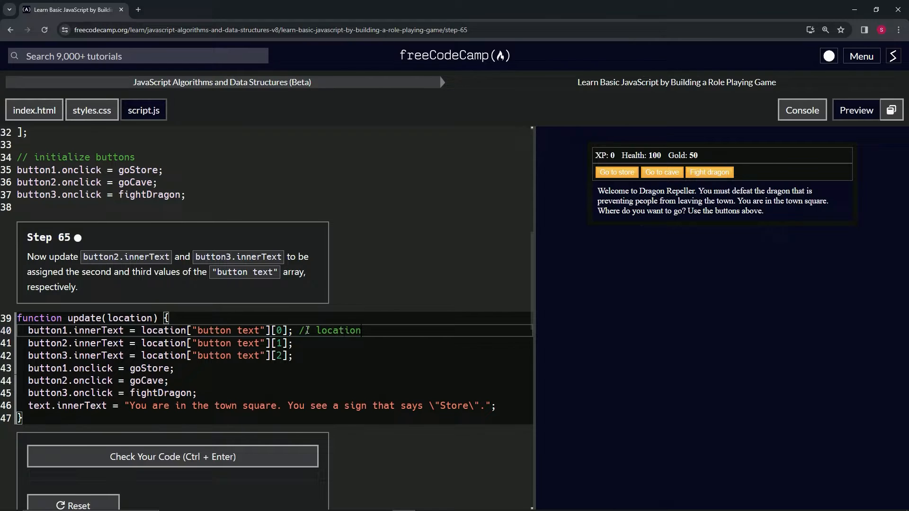
{"action": "type", "text": "[0]"}
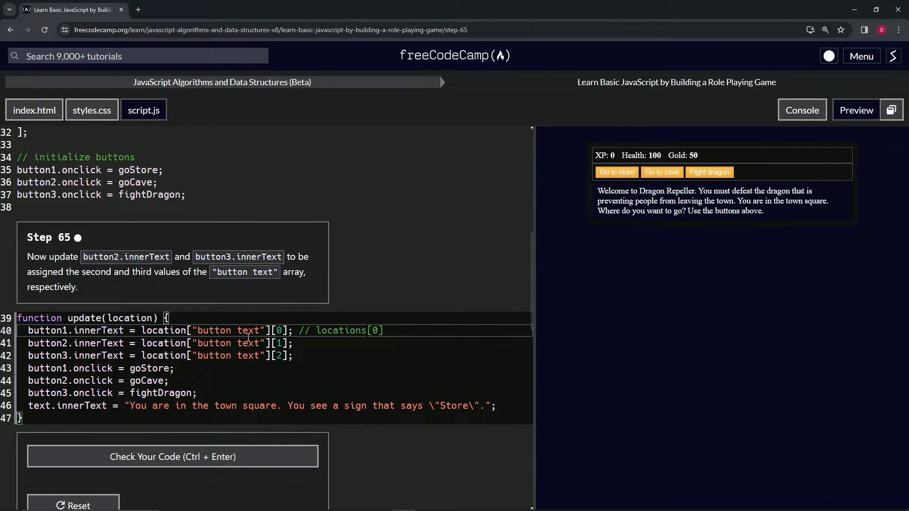
{"action": "scroll", "scroll_direction": "down", "scroll_amount": 3}
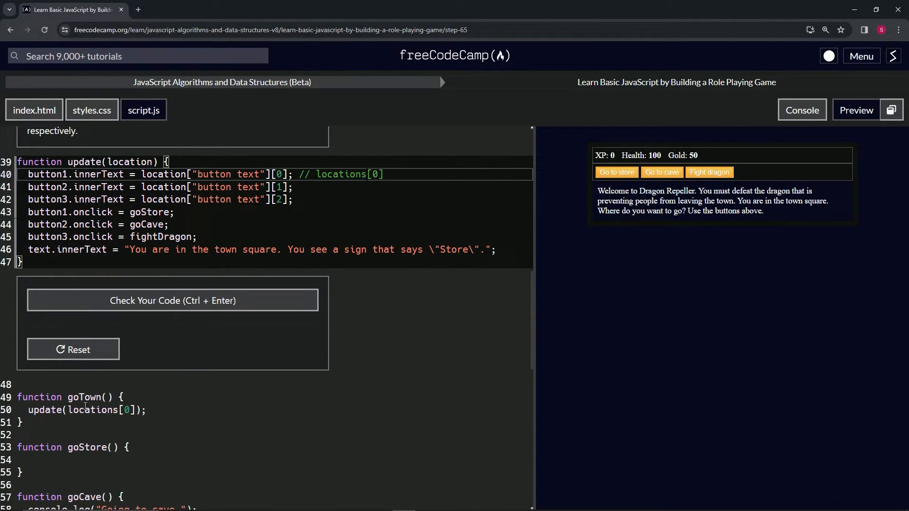
{"action": "mouse_move", "coordinate": [86, 413]}
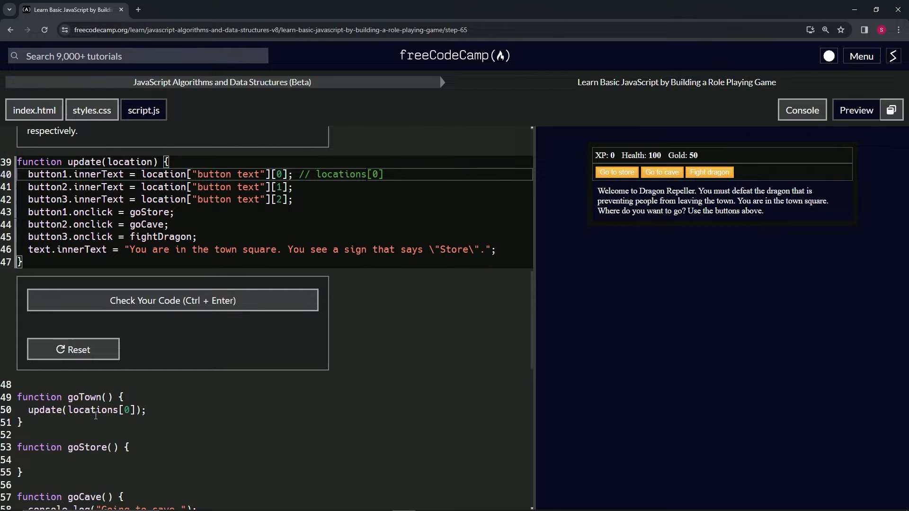
{"action": "mouse_move", "coordinate": [381, 304]}
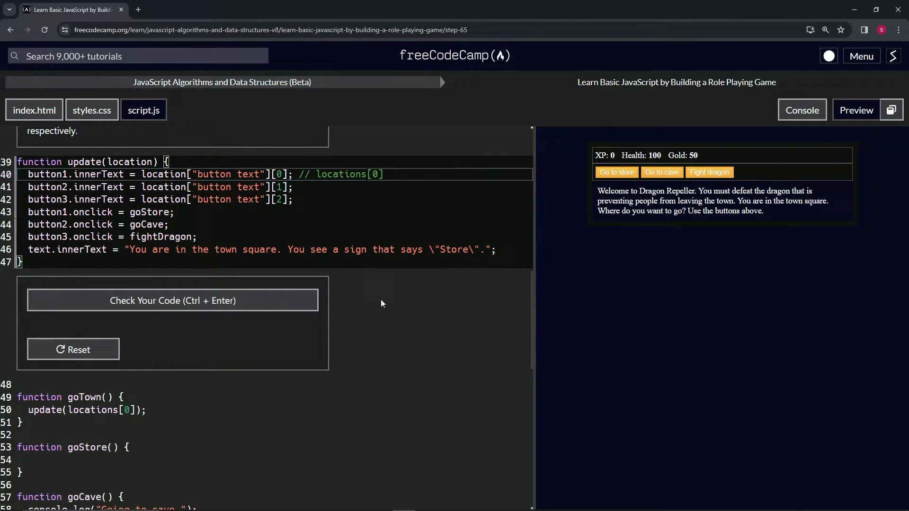
{"action": "scroll", "scroll_direction": "up", "scroll_amount": 3}
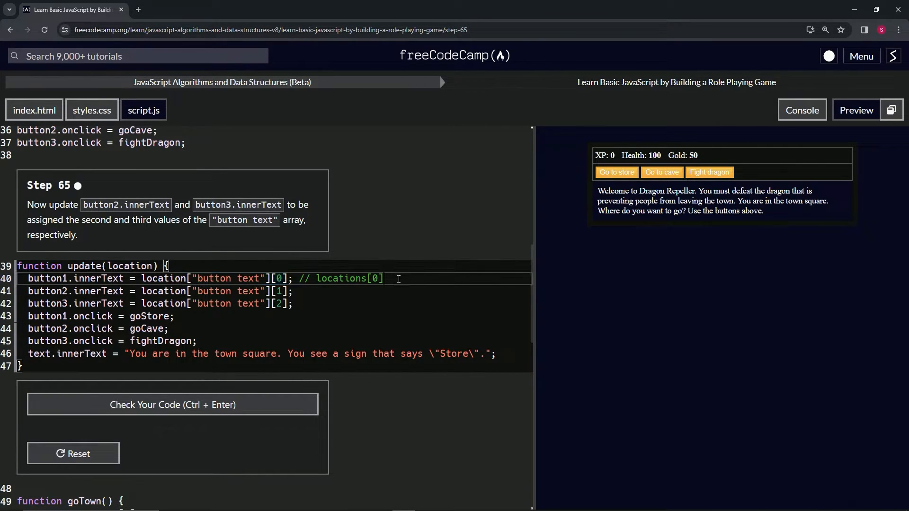
{"action": "type", "text": "[\"button text\"][0]"}
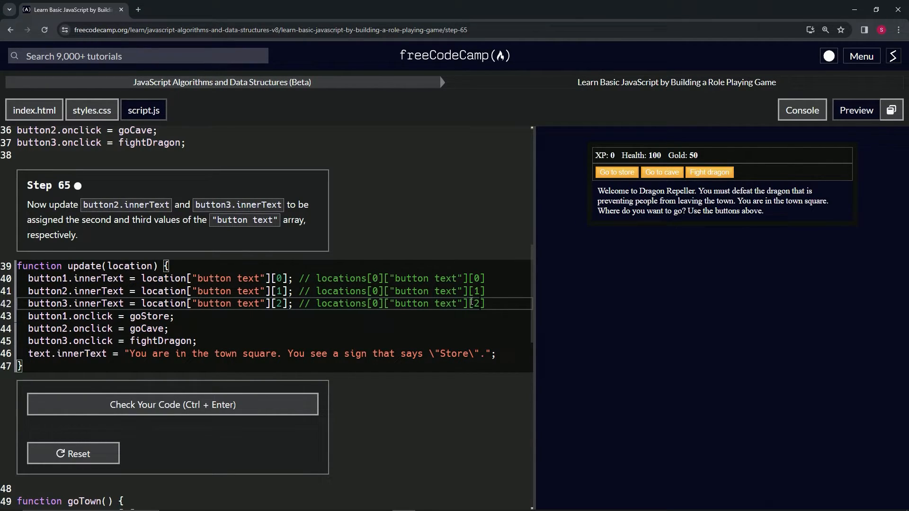
{"action": "scroll", "scroll_direction": "down", "scroll_amount": 3}
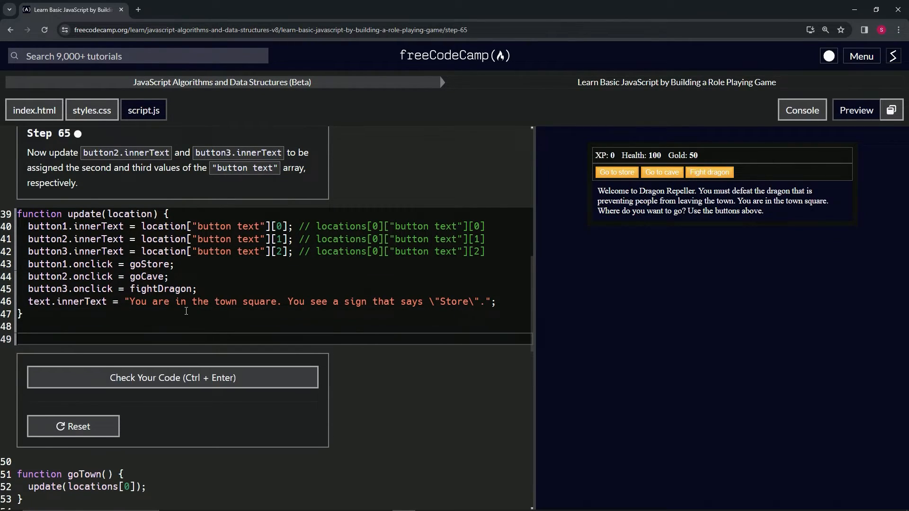
- Test the button-text expression with a temporary console.log, then remove it
{"action": "type", "text": "console.log"}
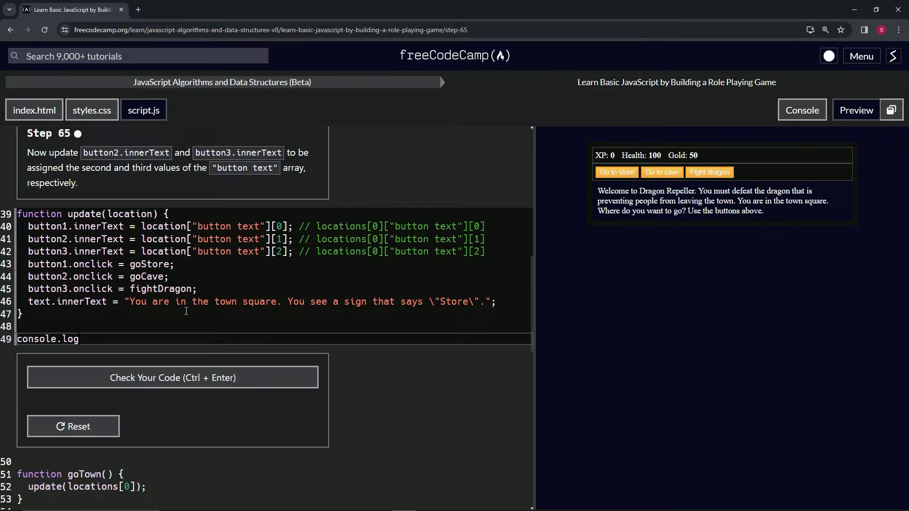
{"action": "type", "text": "()"}
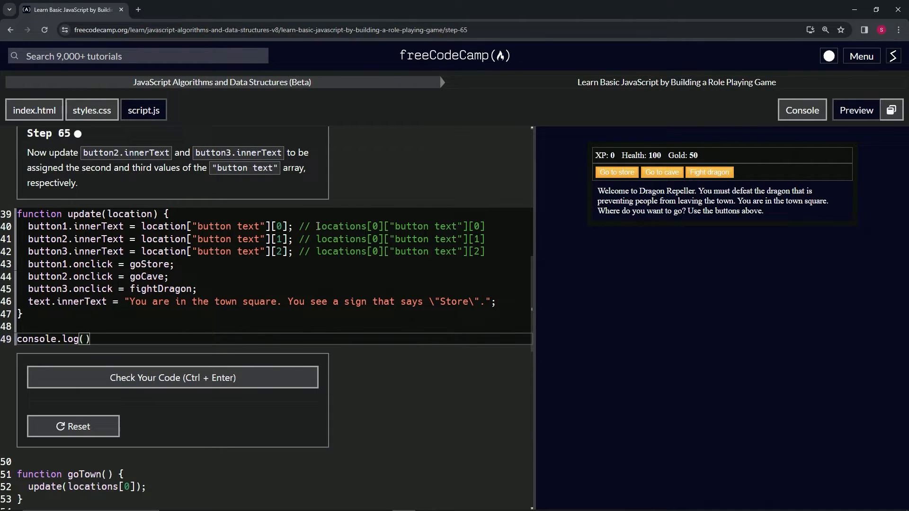
{"action": "double_click", "coordinate": [399, 227]}
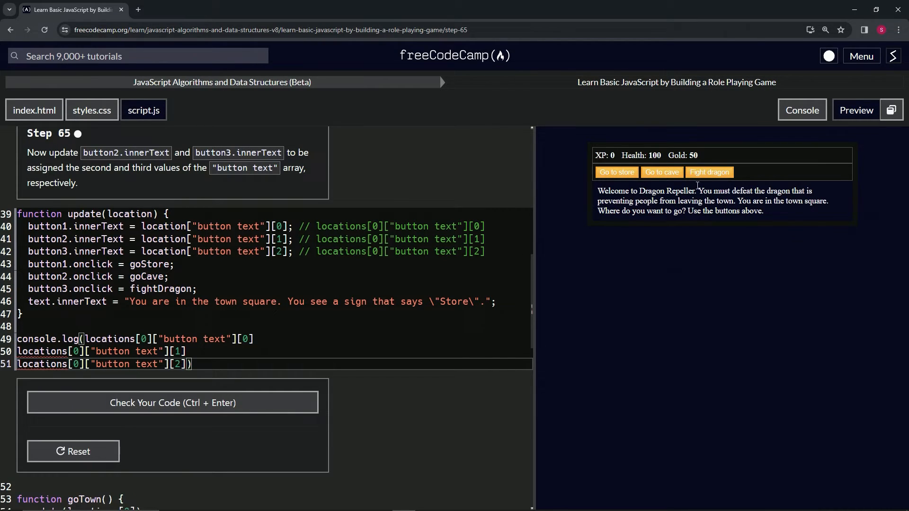
{"action": "left_click", "coordinate": [802, 110]}
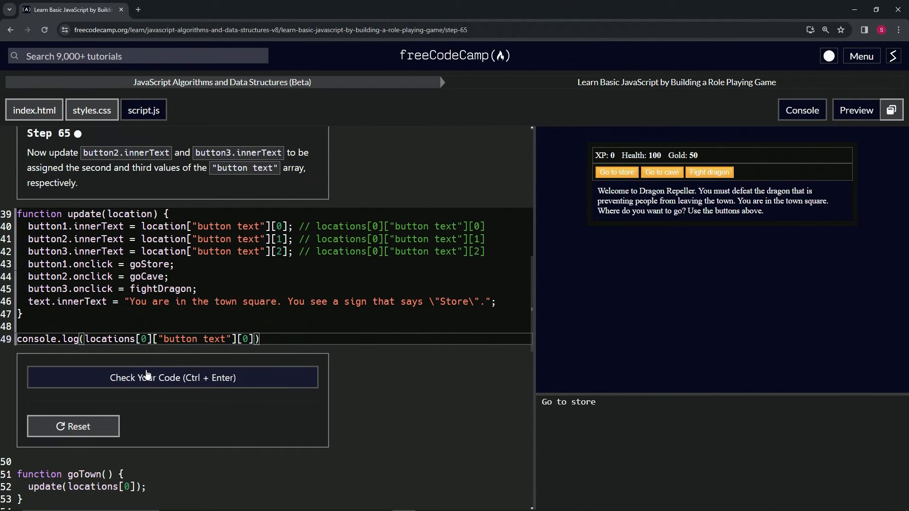
- Check the Step 65 code, submit it and advance to Step 66
{"action": "left_click", "coordinate": [172, 378]}
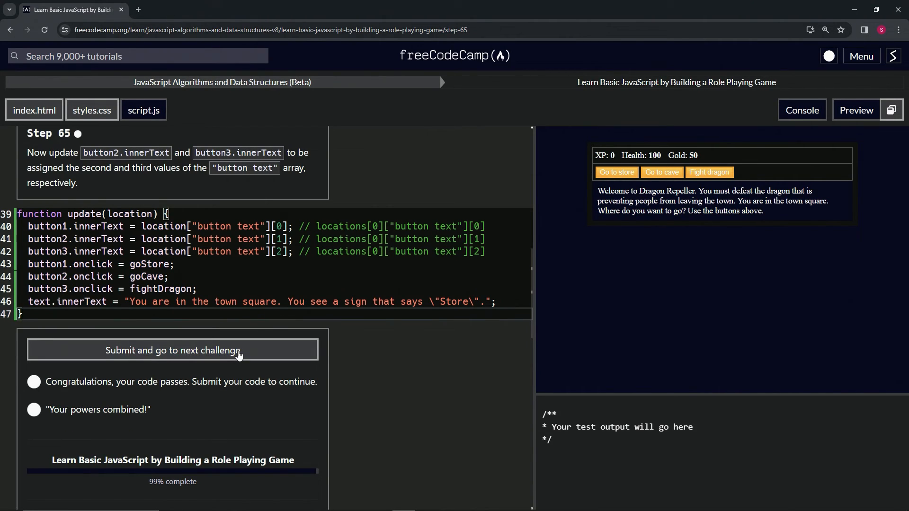
{"action": "left_click", "coordinate": [171, 349]}
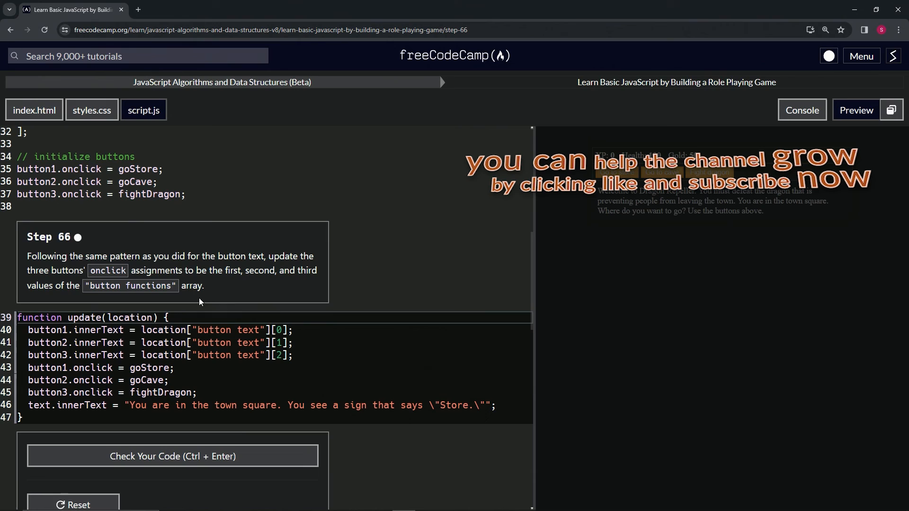
{"action": "mouse_move", "coordinate": [110, 248]}
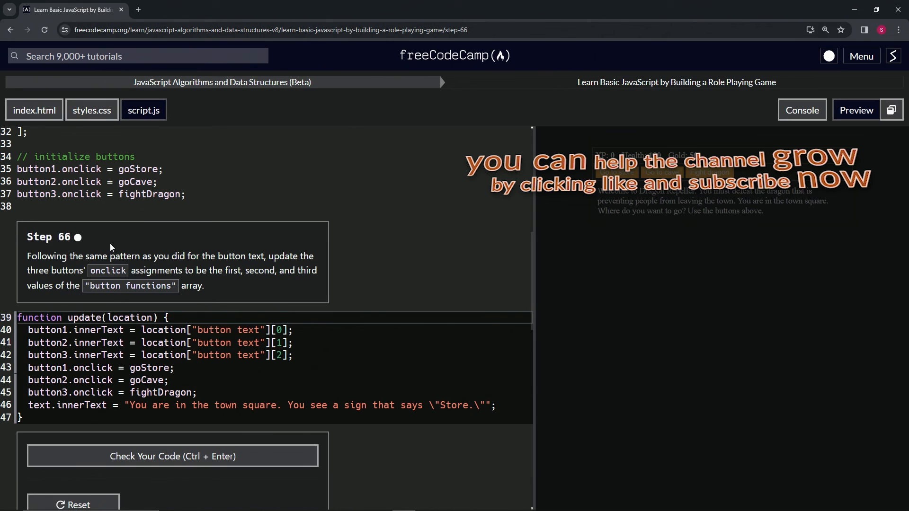